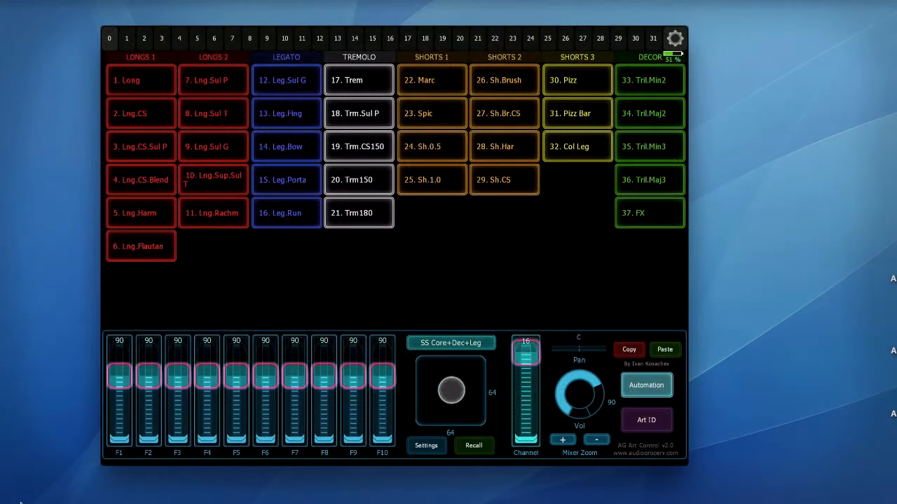
# Load the '1. Horn Solo' preset from the Presets grid.
pyautogui.click(451, 342)
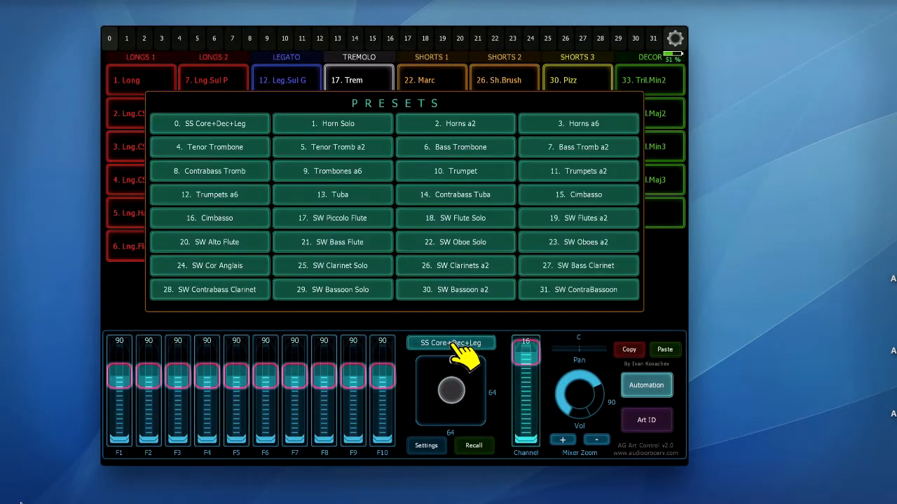
pyautogui.moveTo(338, 126)
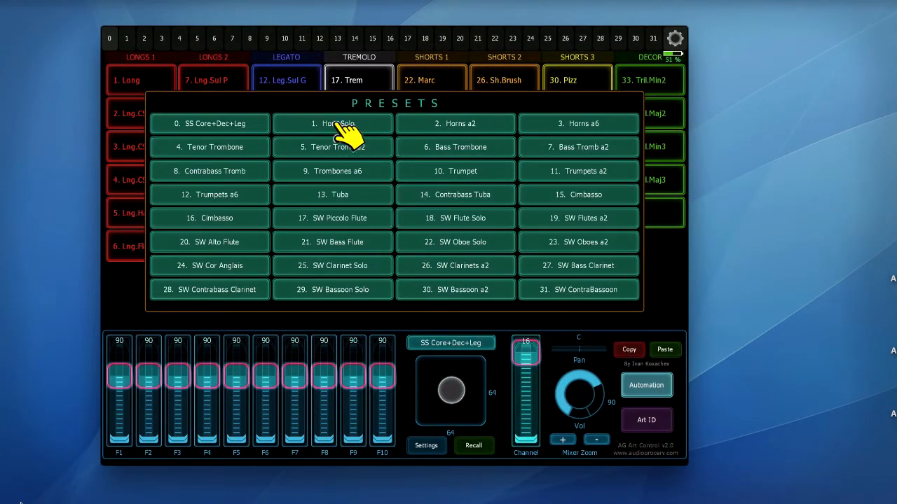
pyautogui.click(332, 123)
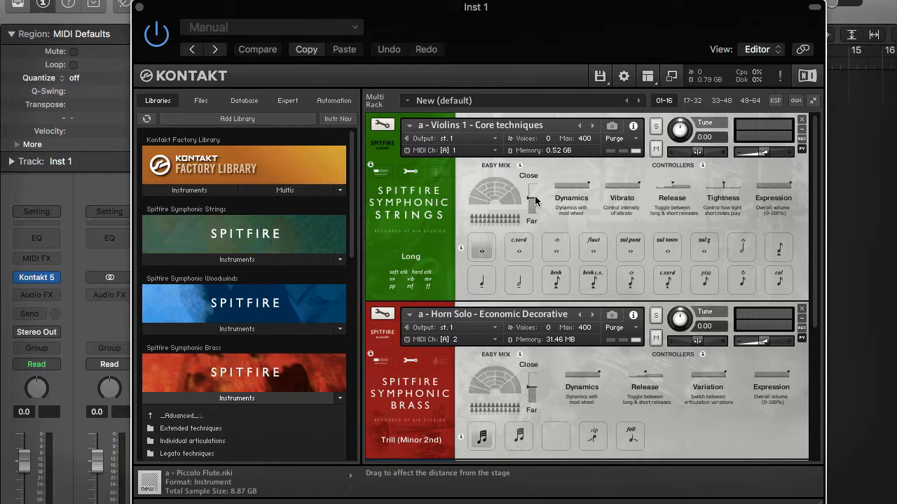
pyautogui.moveTo(714, 203)
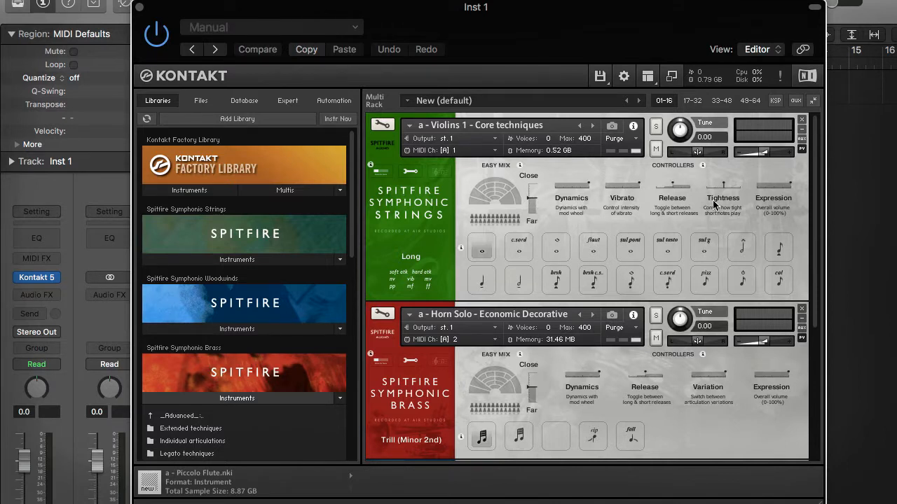
pyautogui.moveTo(673, 357)
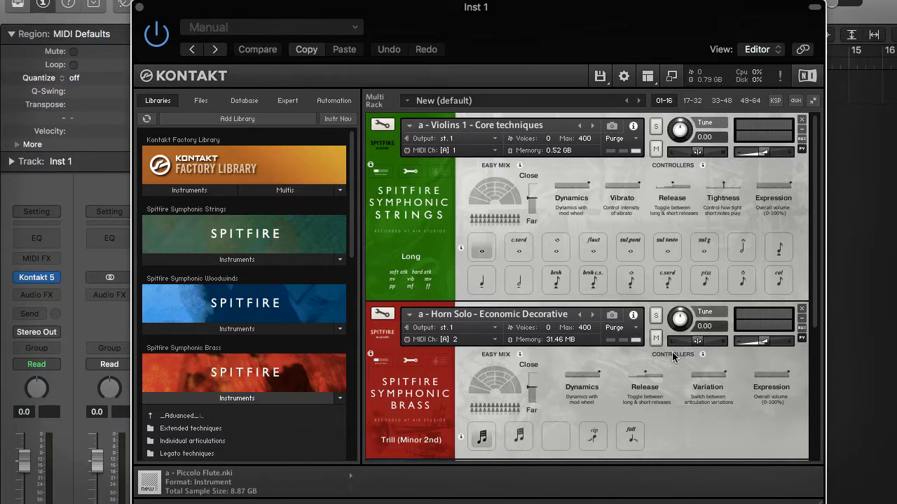
pyautogui.scroll(-3)
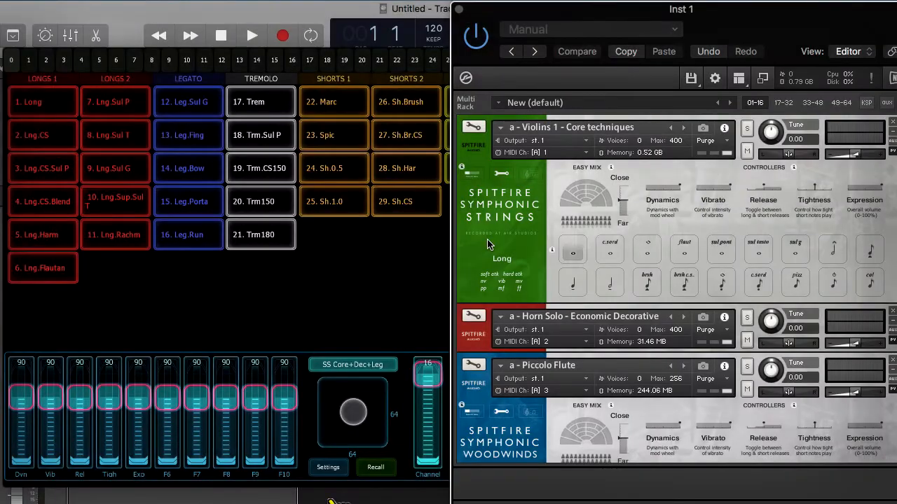
# Open fader CC settings and check the Spitfire control's MIDI CC number in Kontakt.
pyautogui.click(328, 467)
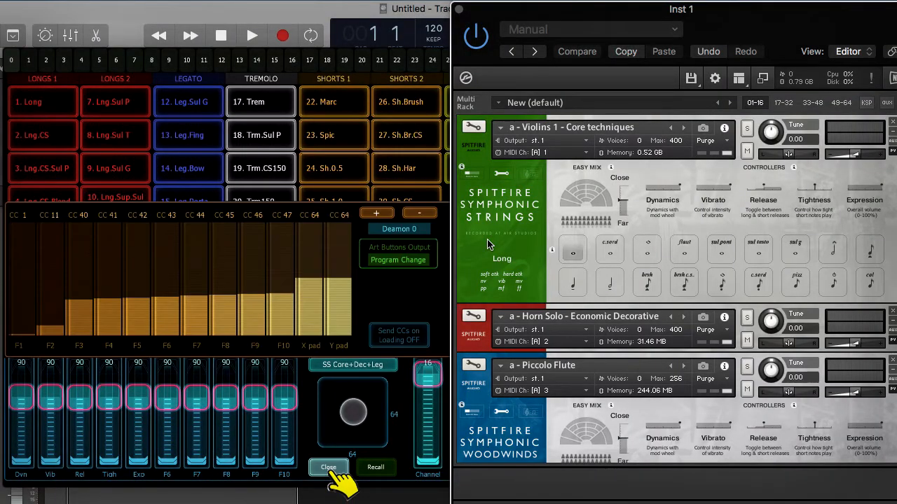
pyautogui.moveTo(531, 237)
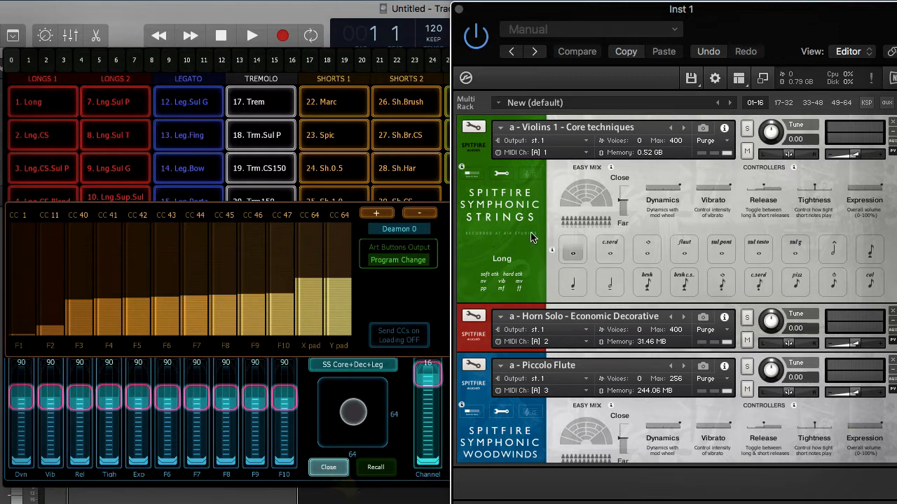
pyautogui.rightClick(662, 190)
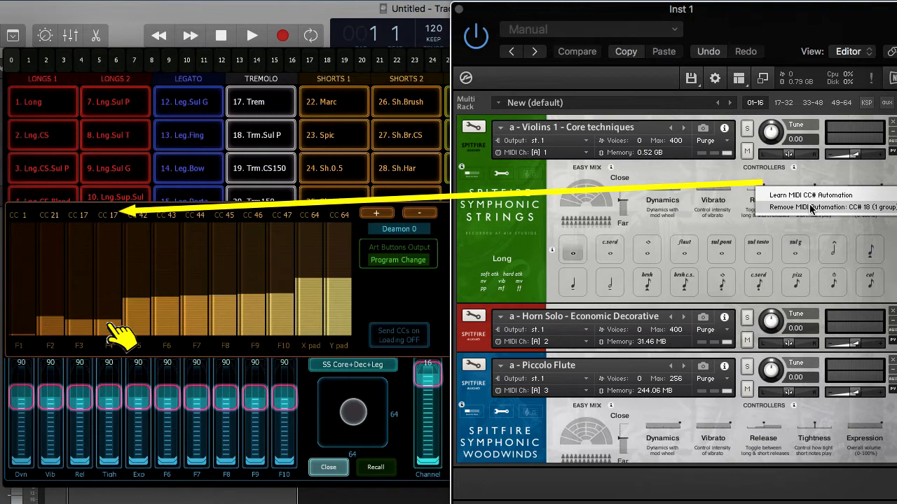
pyautogui.moveTo(384, 221)
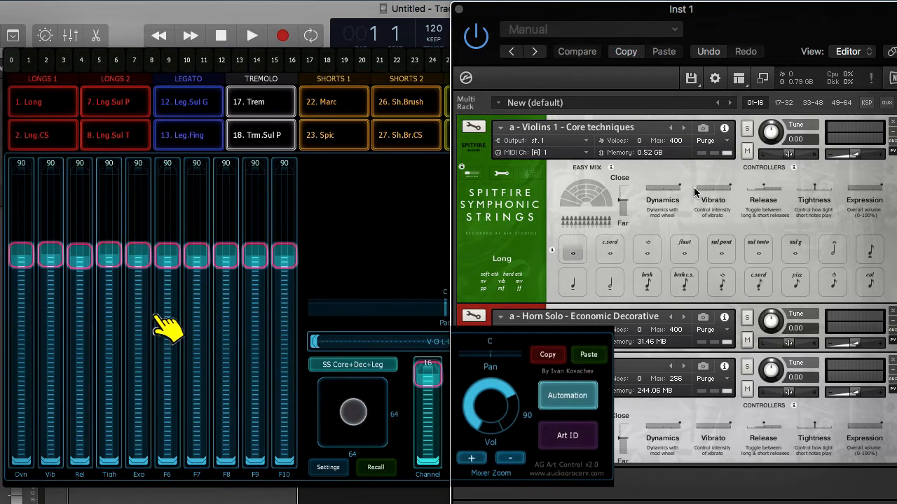
# Drag Dynamics, Vibrato, Expression faders to 127 and Release, Tightness to 63.
pyautogui.moveTo(21, 259); pyautogui.dragTo(21, 228)
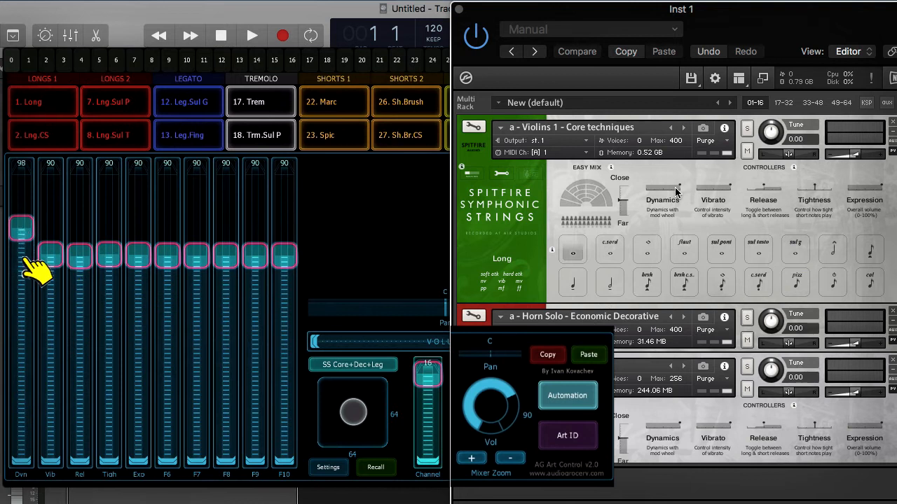
pyautogui.moveTo(21, 227); pyautogui.dragTo(21, 175)
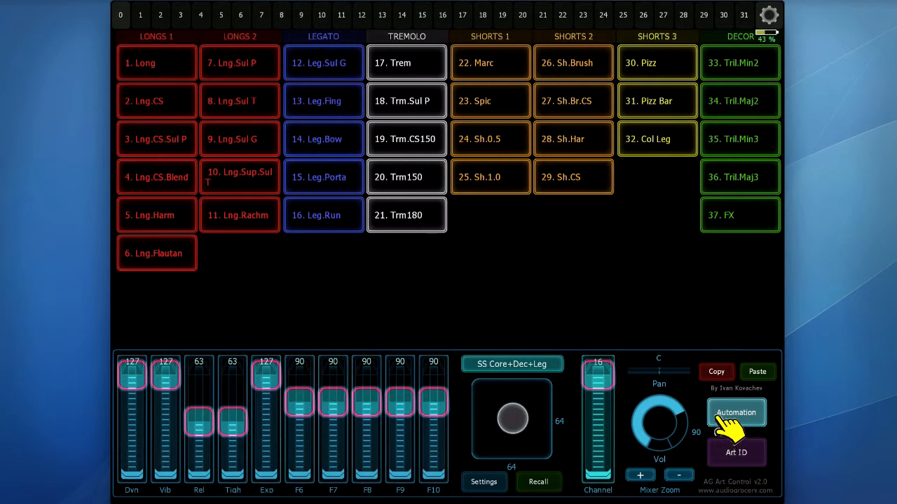
pyautogui.moveTo(716, 372)
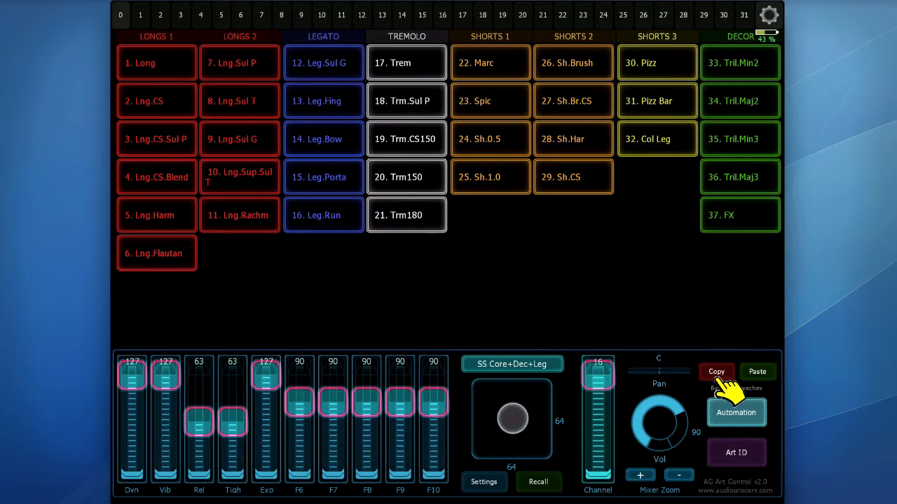
# Load the '1. Horn Solo' preset from the Presets grid.
pyautogui.click(512, 363)
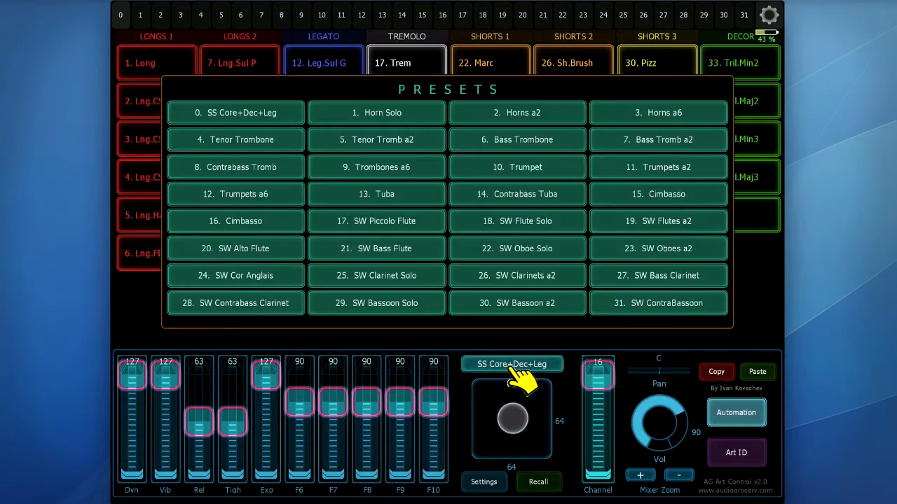
pyautogui.click(376, 112)
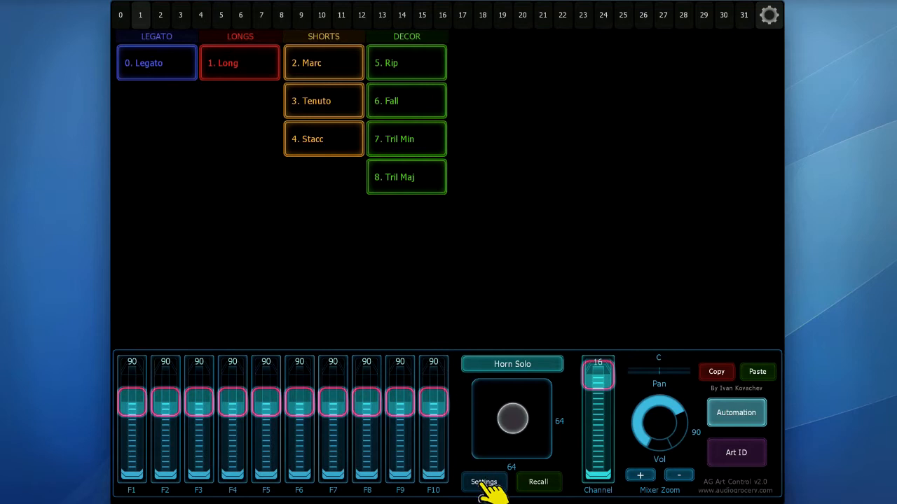
# Paste with the '5. ALL' paste type in Settings, then close Settings.
pyautogui.click(483, 482)
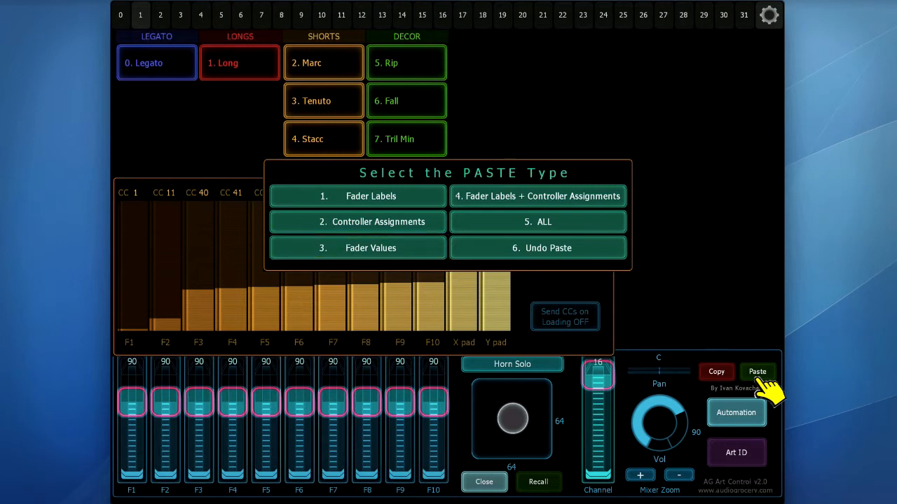
pyautogui.moveTo(627, 287)
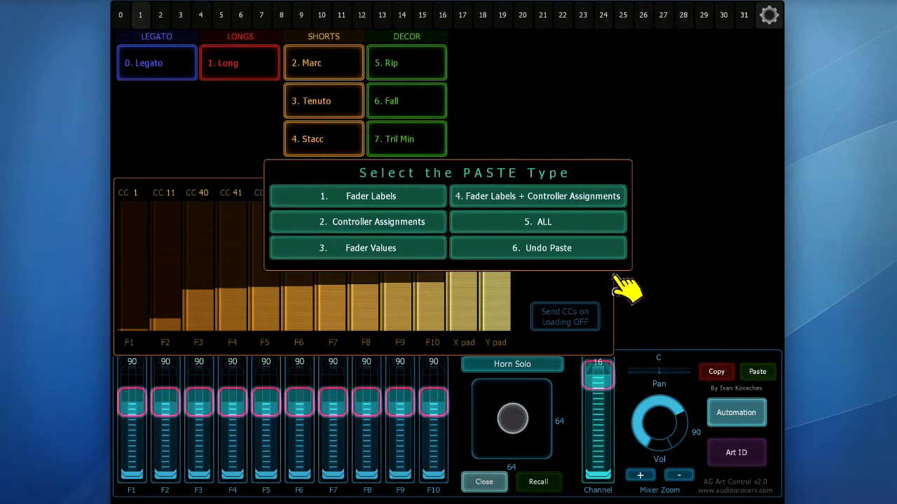
pyautogui.click(538, 221)
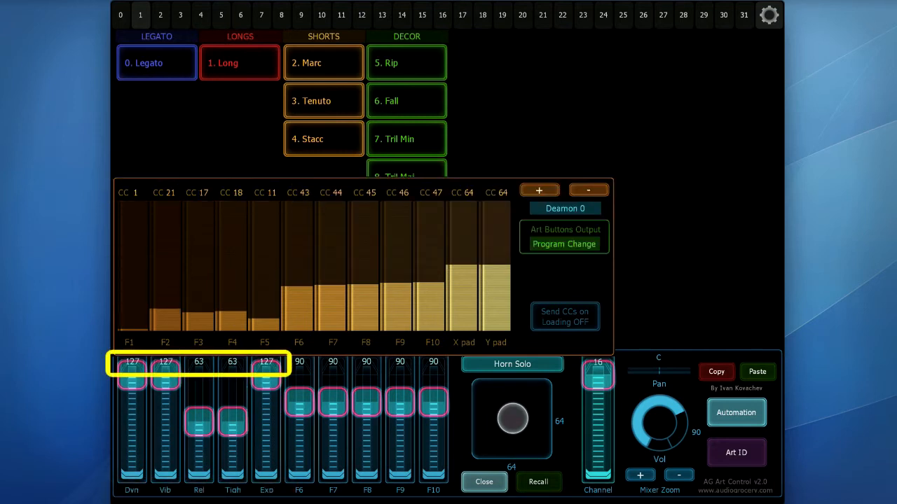
pyautogui.click(483, 482)
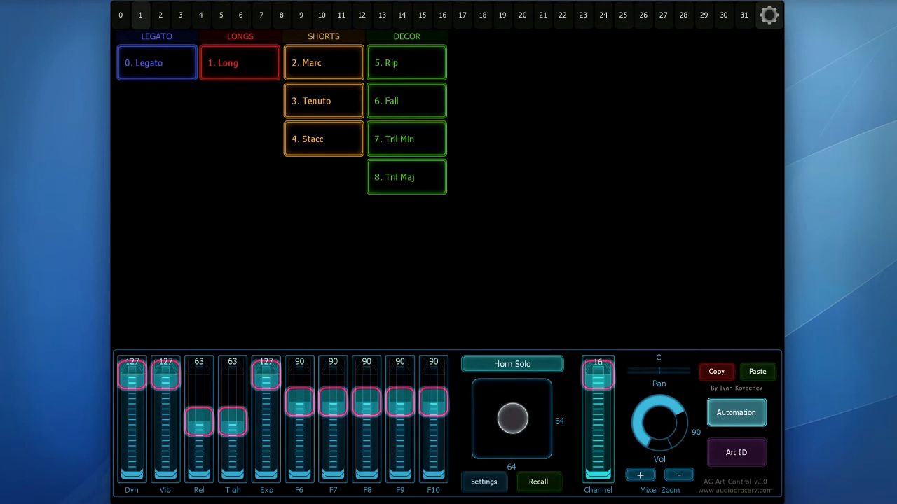
pyautogui.moveTo(645, 490)
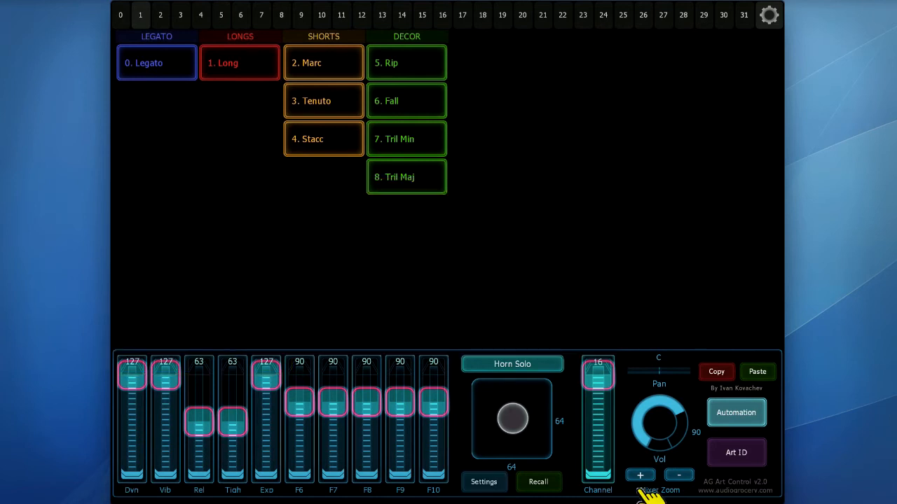
# Zoom the mixer and check the Horns a2 preset's fader values.
pyautogui.click(639, 475)
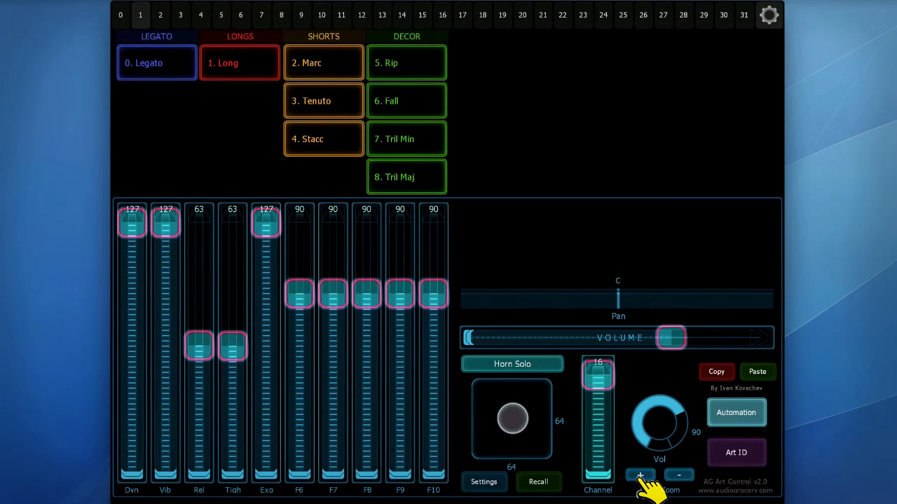
pyautogui.moveTo(484, 333)
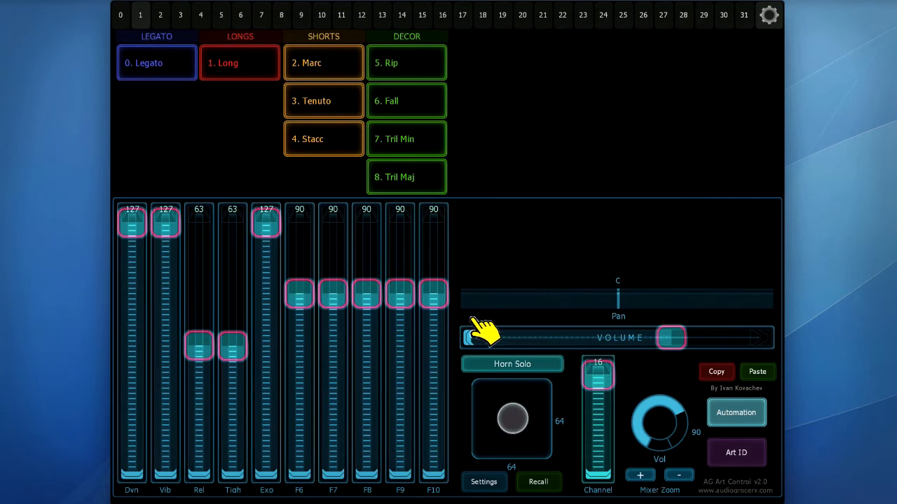
pyautogui.click(160, 15)
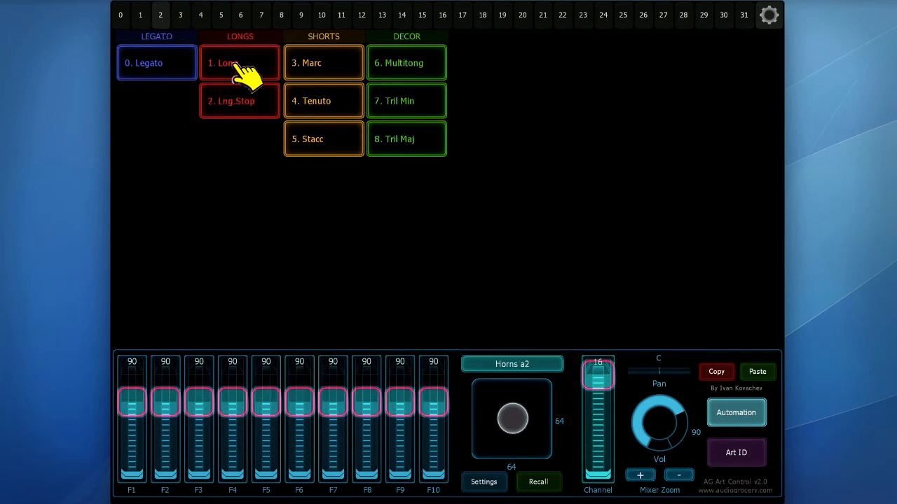
pyautogui.click(757, 371)
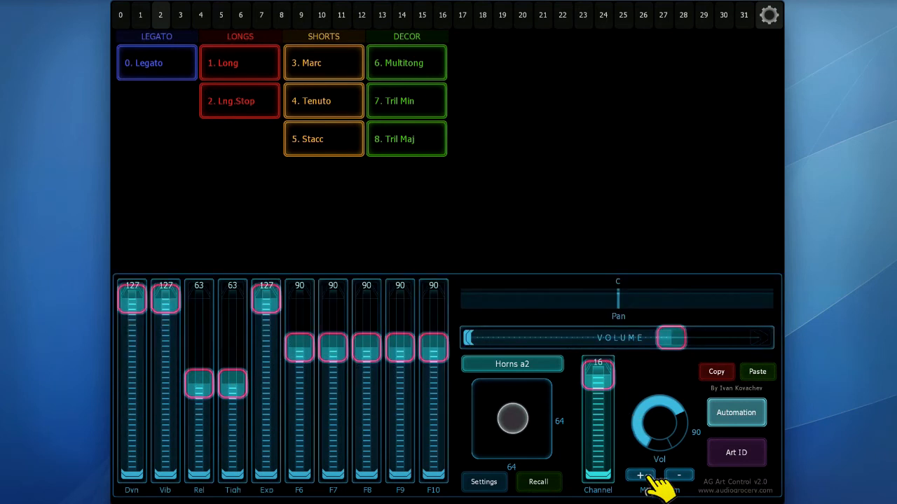
# Check the Horns a6 preset's faders, then open the general settings.
pyautogui.click(180, 14)
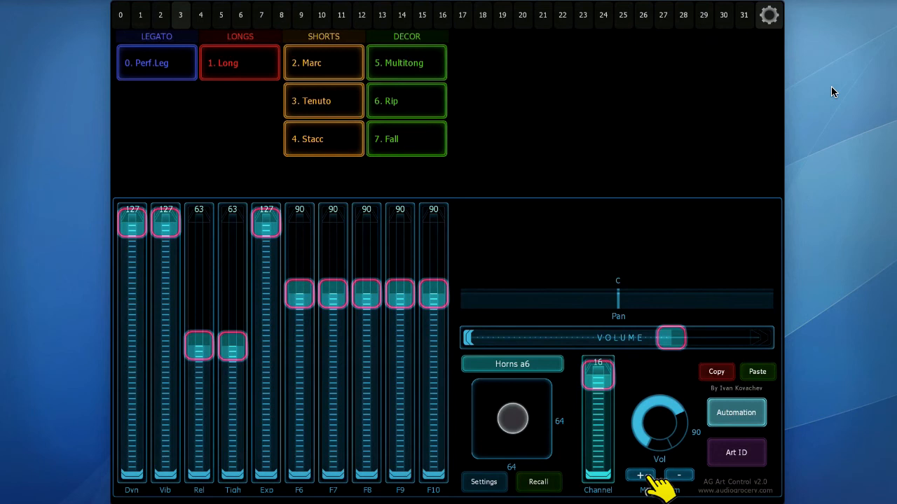
pyautogui.moveTo(769, 15)
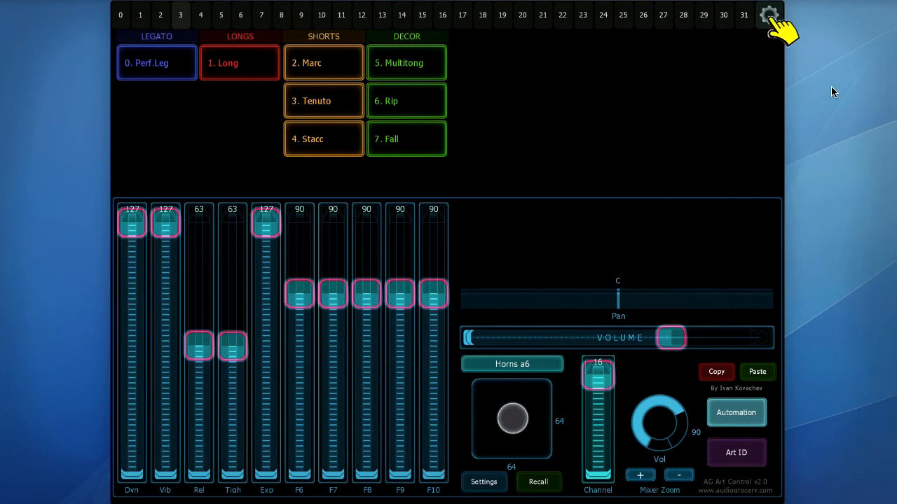
pyautogui.click(768, 15)
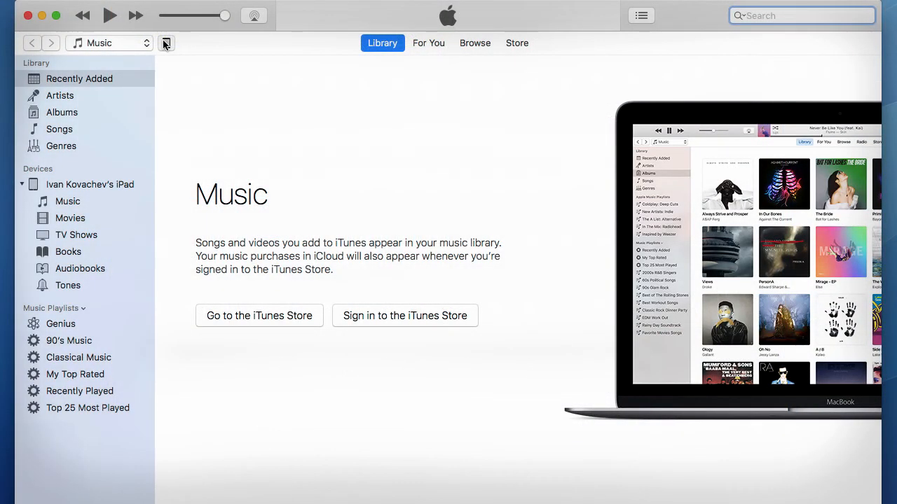
# Select the SPITFIRE Symphonic Strings_Brass_Woods.jzml file in iPad File Sharing and choose Save to.
pyautogui.click(90, 184)
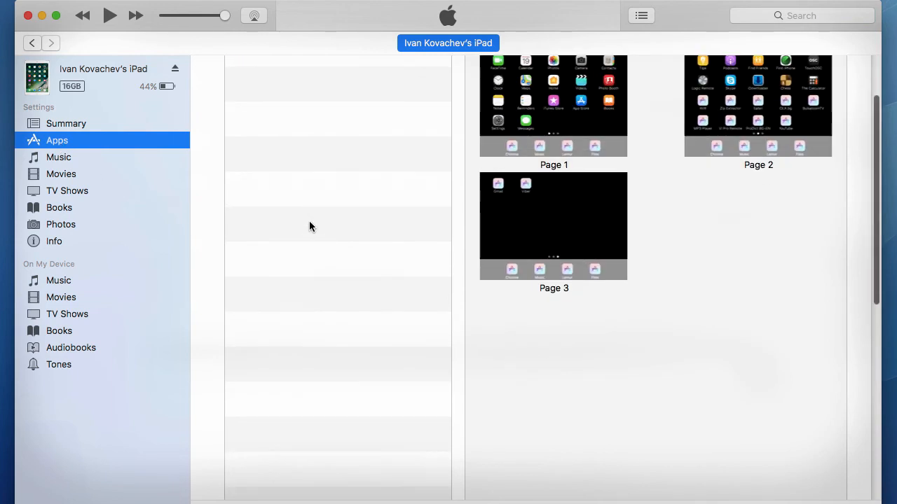
pyautogui.scroll(-3)
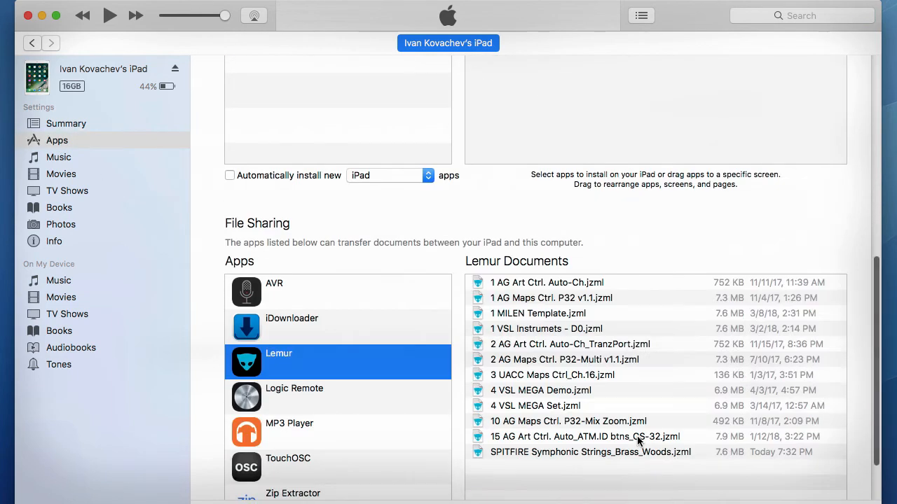
pyautogui.click(591, 452)
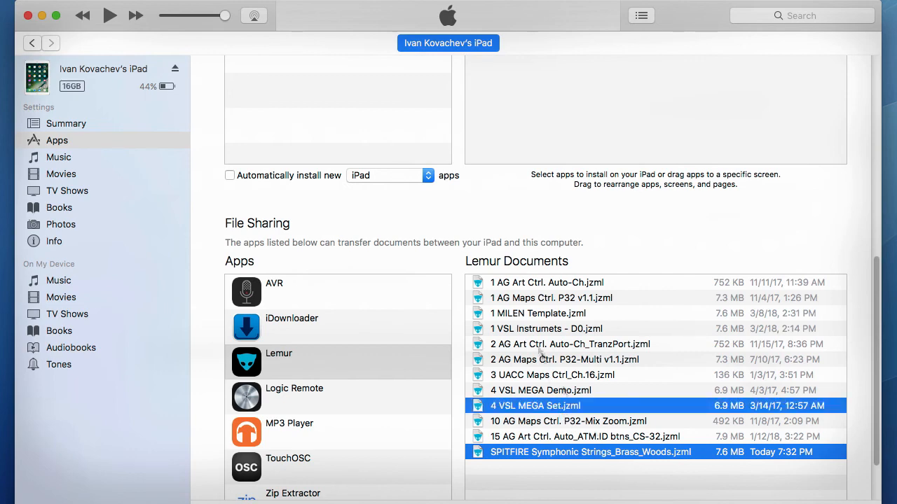
pyautogui.click(807, 475)
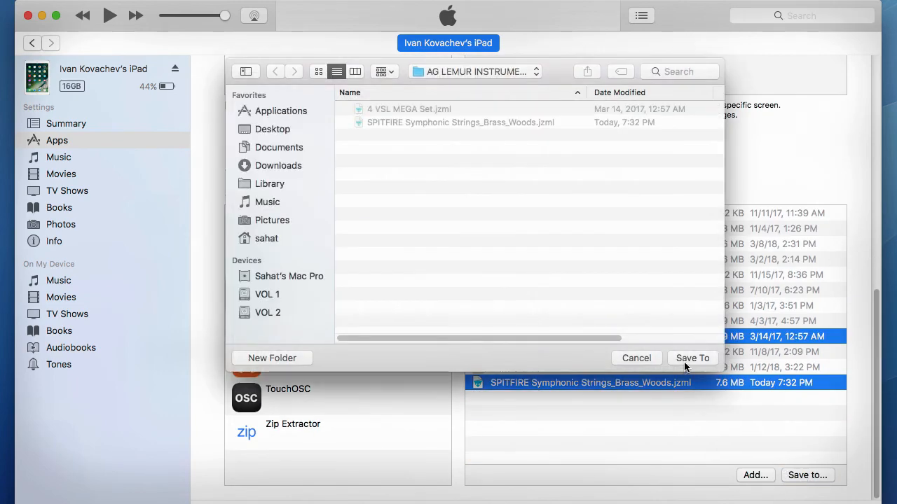